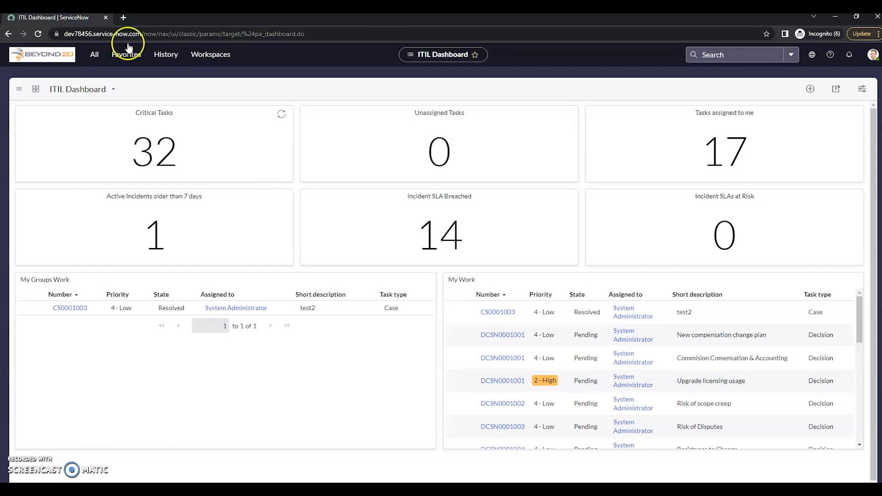
Bring up the System Properties list via sys_properties.list in the All navigator filter
left_click(94, 54)
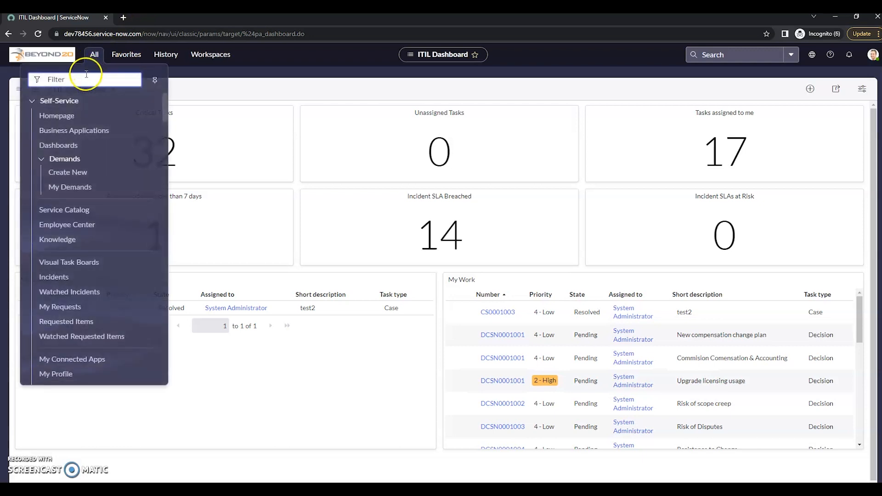
type("s")
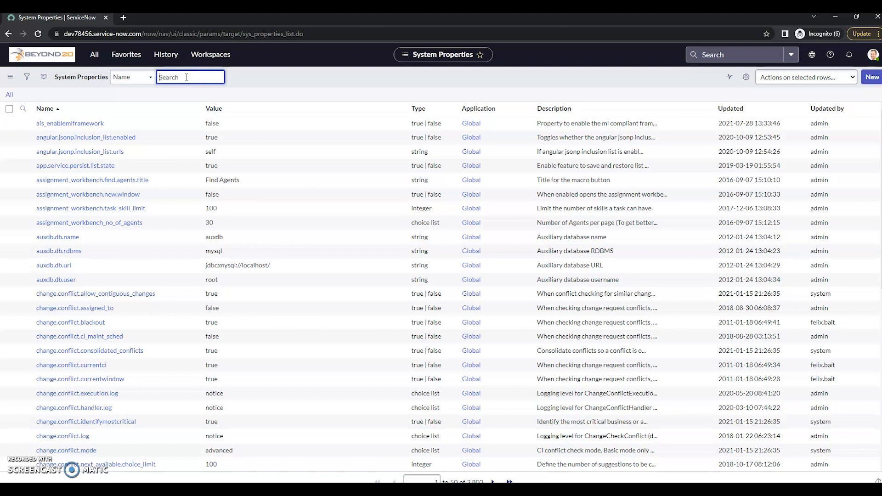
Filter the properties by name to the single glide.sys.time_format record (value HH:mm:ss)
type("glide.sys.time_form")
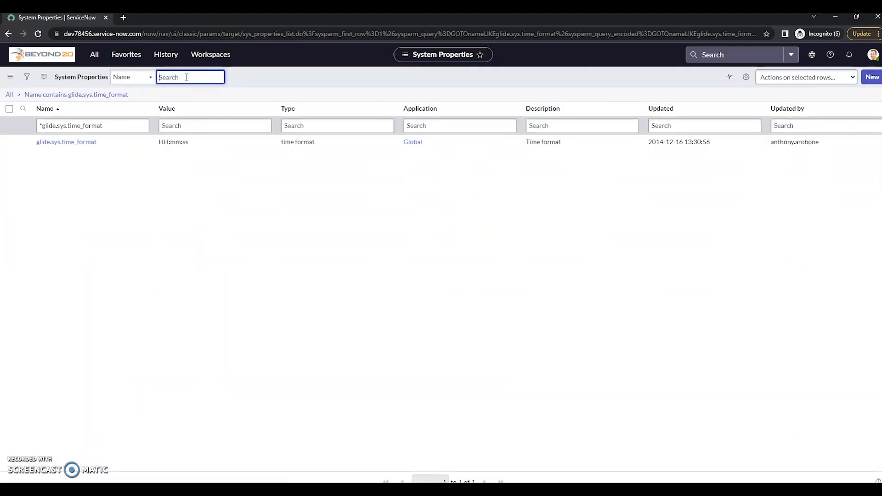
left_click(67, 141)
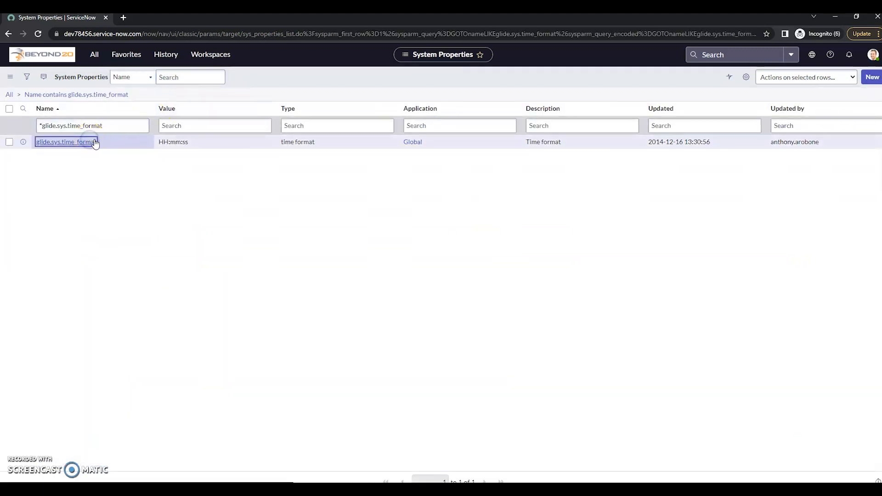
Replace the glide.sys.time_format value HH:mm:ss with the 12-hour format hh:mm:ss a
left_click(66, 141)
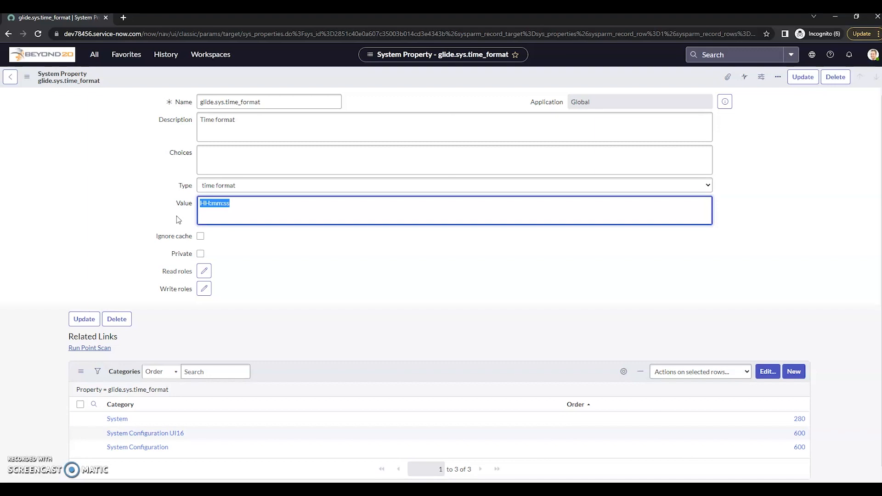
type("hh:mm")
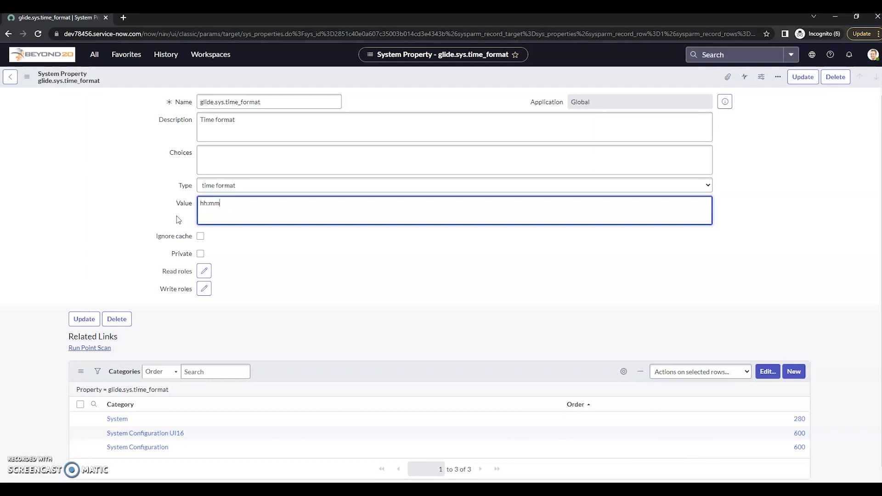
type(":ss")
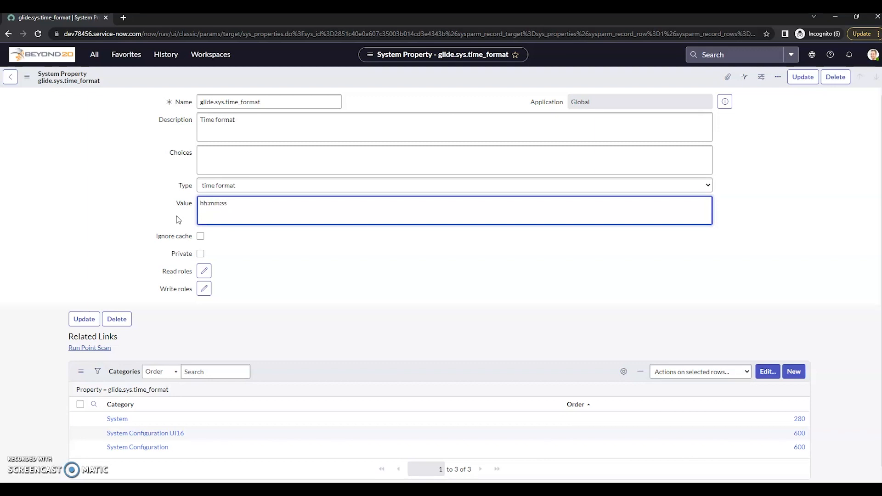
type("a")
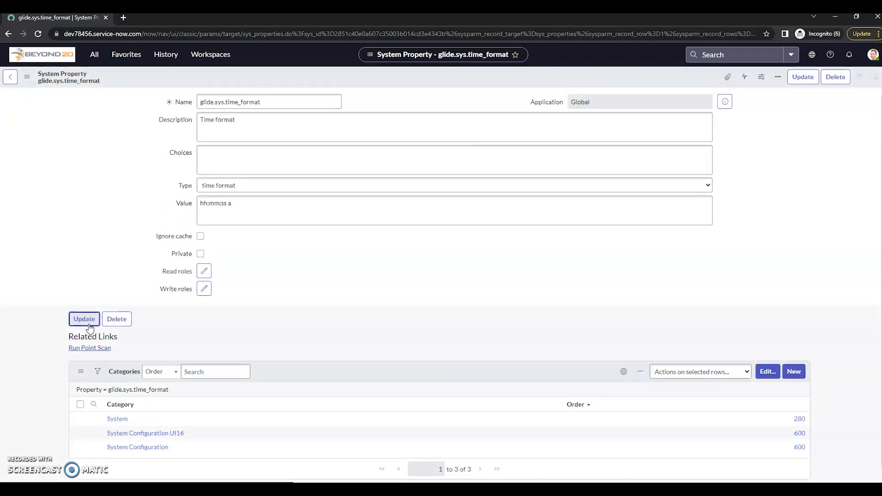
Update the property record so glide.sys.time_format is saved as hh:mm:ss a
left_click(83, 319)
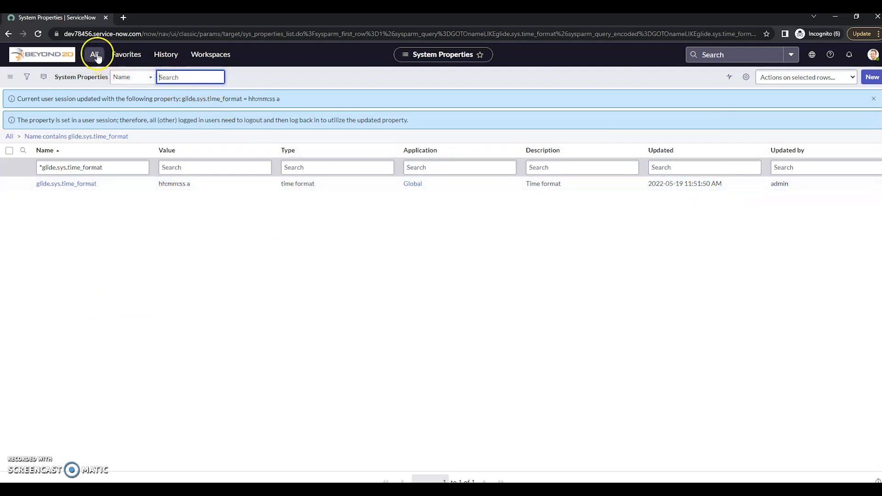
Show the Incident > Open list, whose timestamps now appear in 12-hour format with PM
left_click(94, 54)
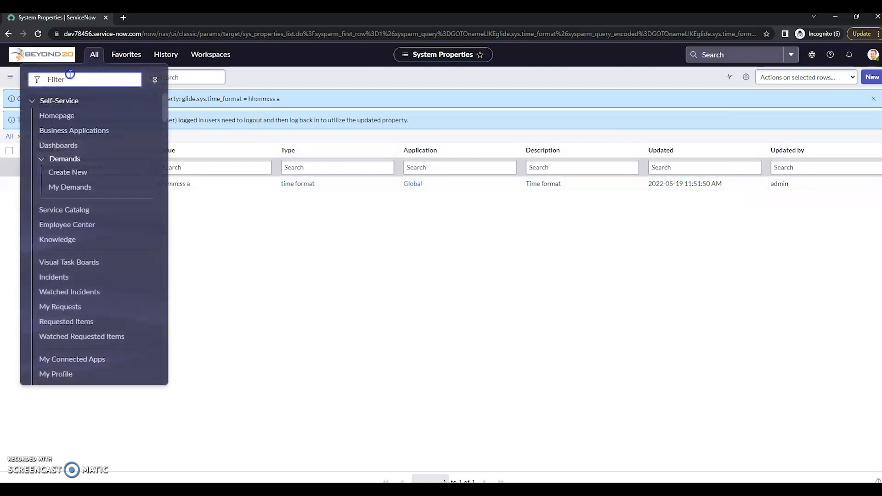
type("incident")
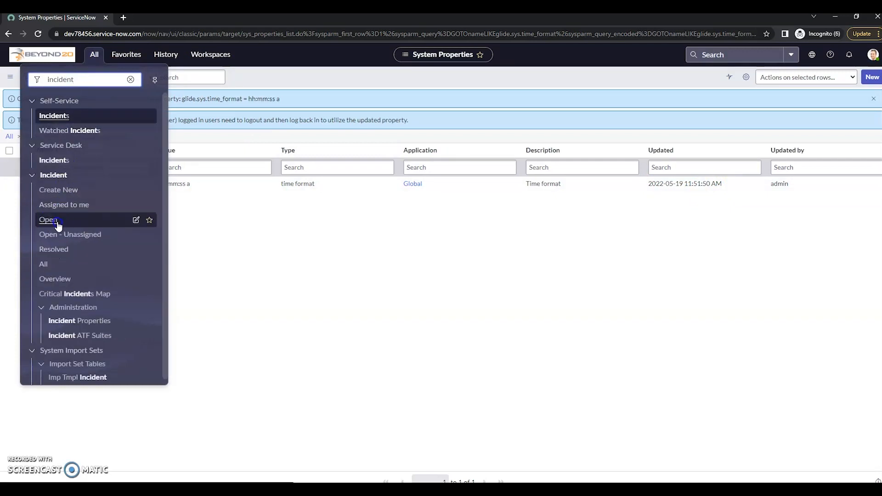
left_click(47, 220)
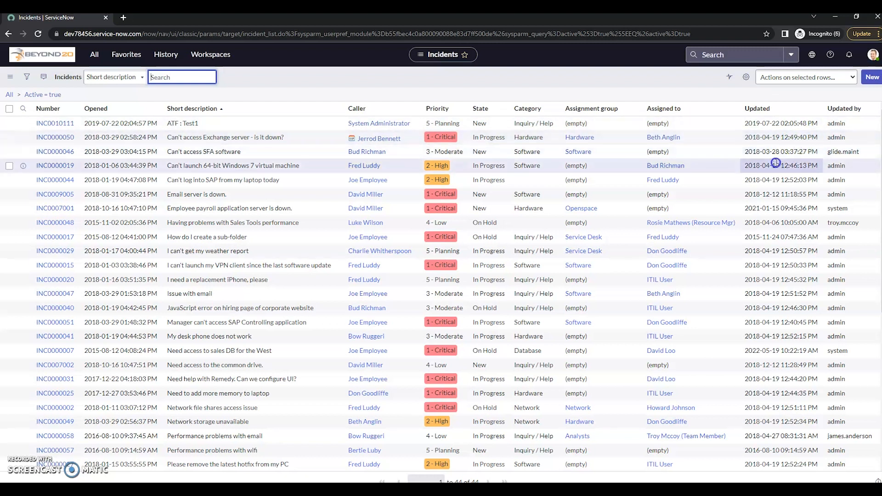
mouse_move(778, 163)
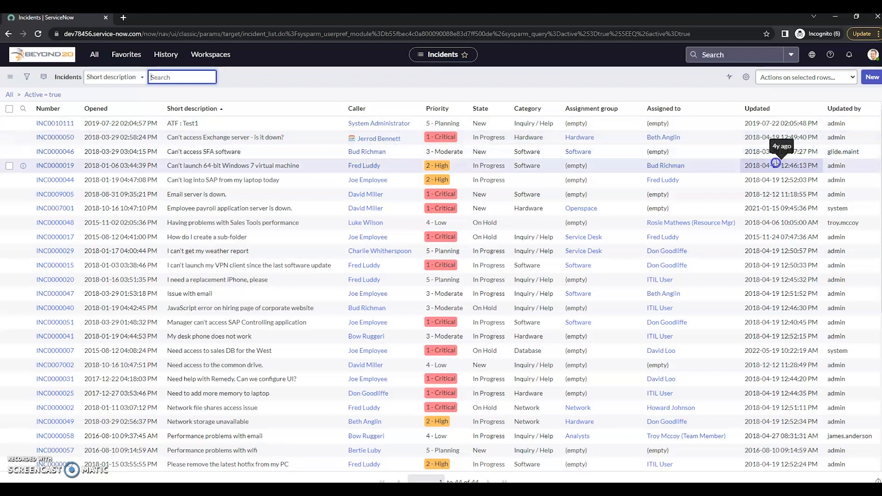